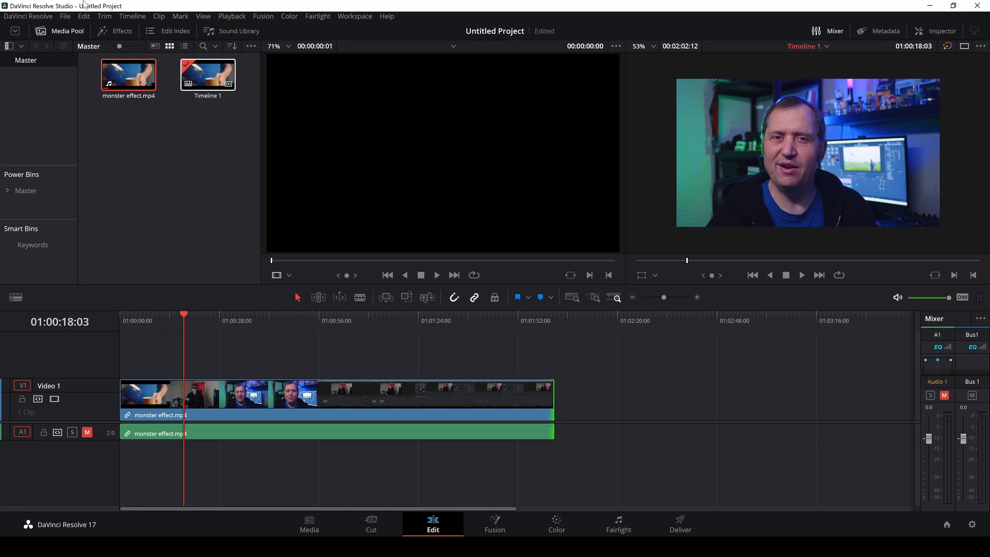
Open Preferences at System > Internet Accounts to confirm the YouTube account is signed in.
{"action": "left_click", "coordinate": [28, 16]}
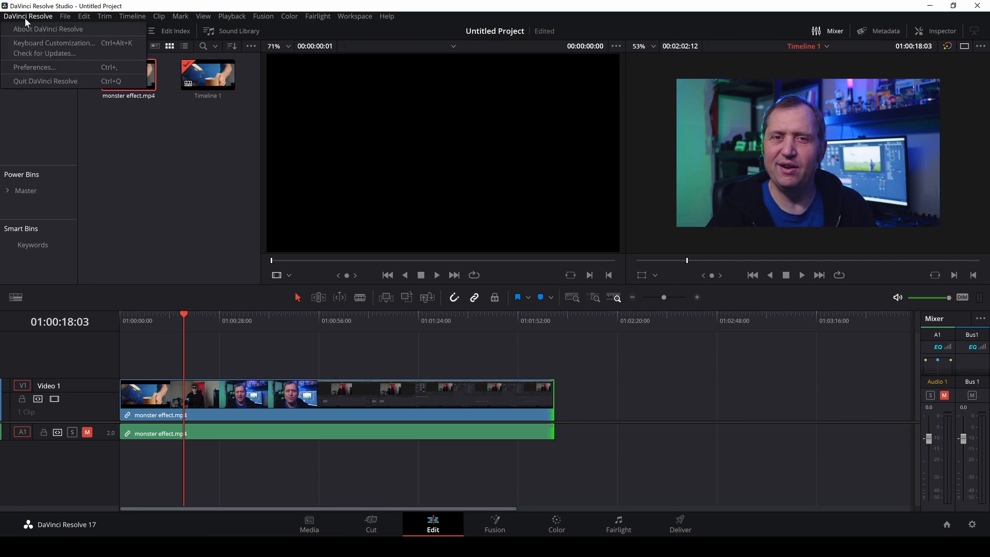
{"action": "mouse_move", "coordinate": [43, 39]}
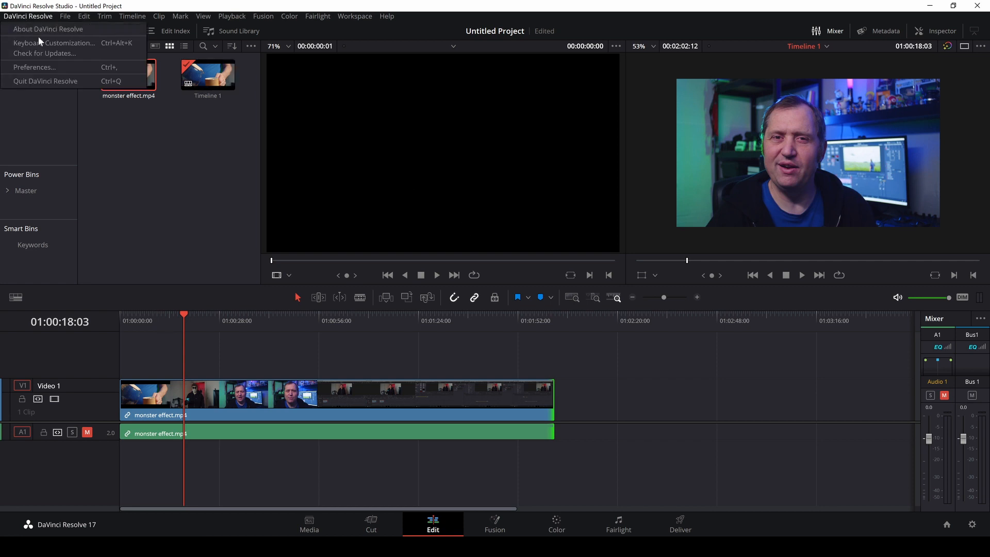
{"action": "left_click", "coordinate": [34, 67]}
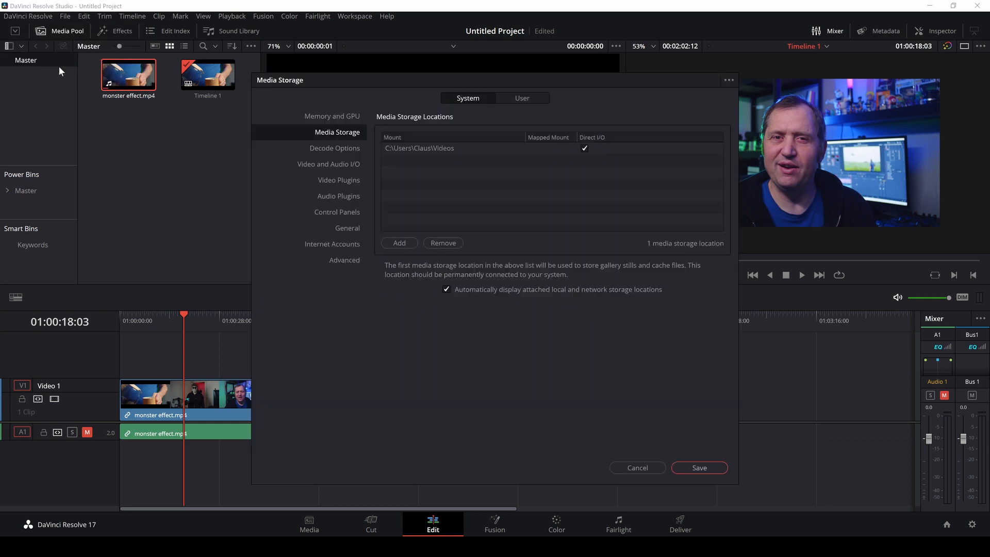
{"action": "mouse_move", "coordinate": [284, 142]}
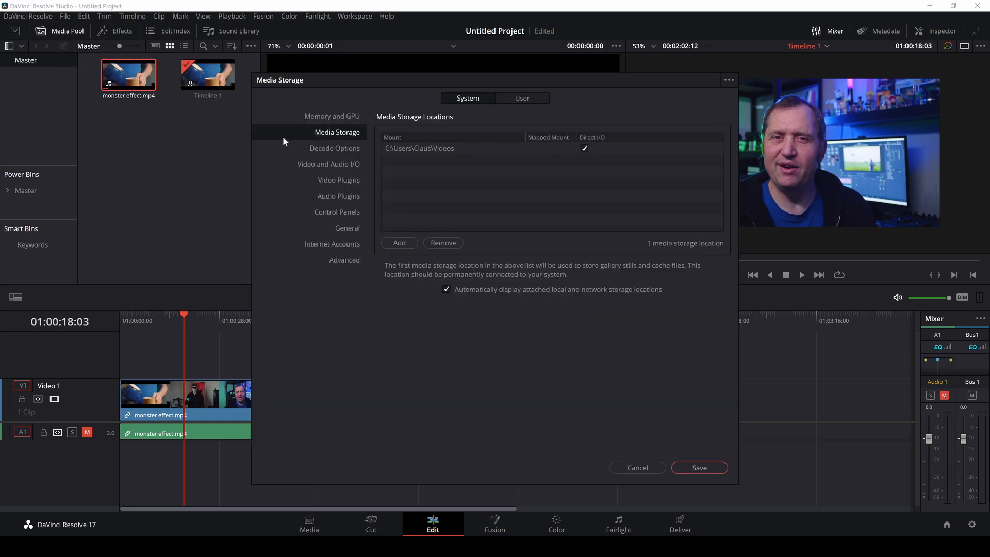
{"action": "left_click", "coordinate": [332, 244]}
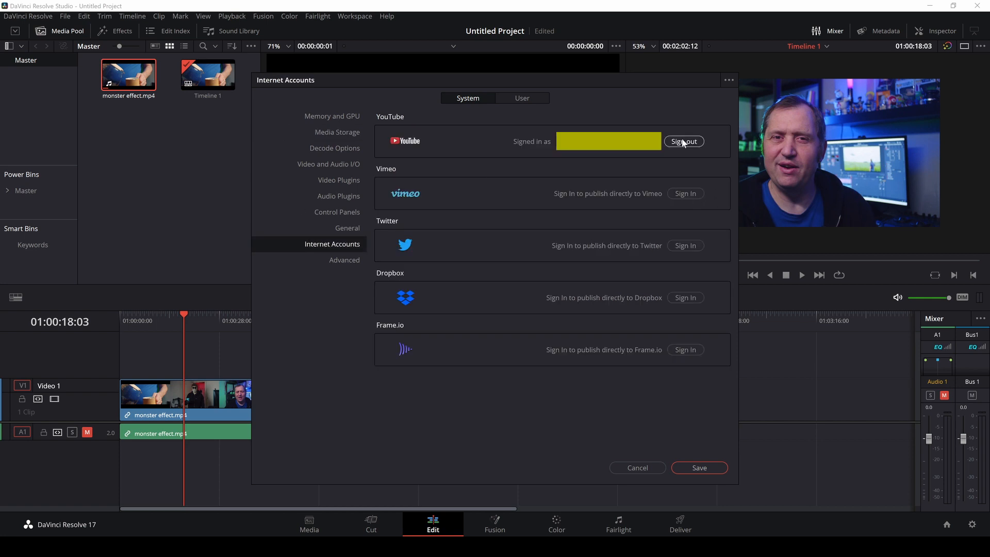
{"action": "mouse_move", "coordinate": [668, 145]}
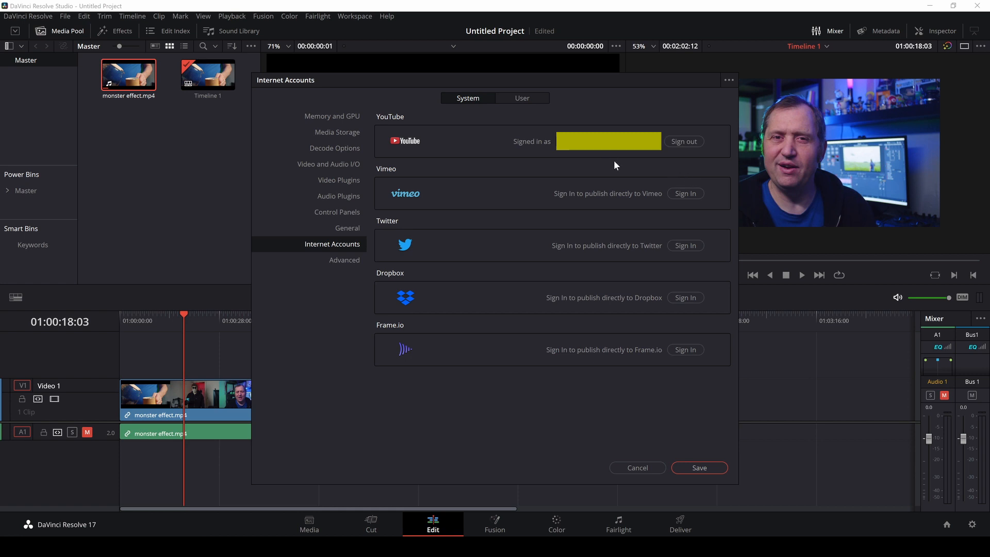
{"action": "mouse_move", "coordinate": [613, 167]}
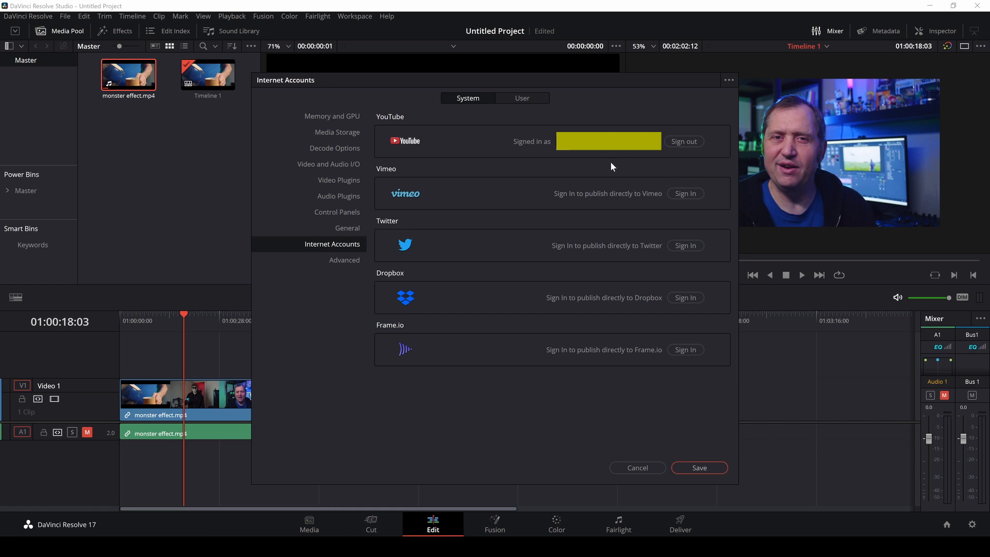
{"action": "mouse_move", "coordinate": [586, 162]}
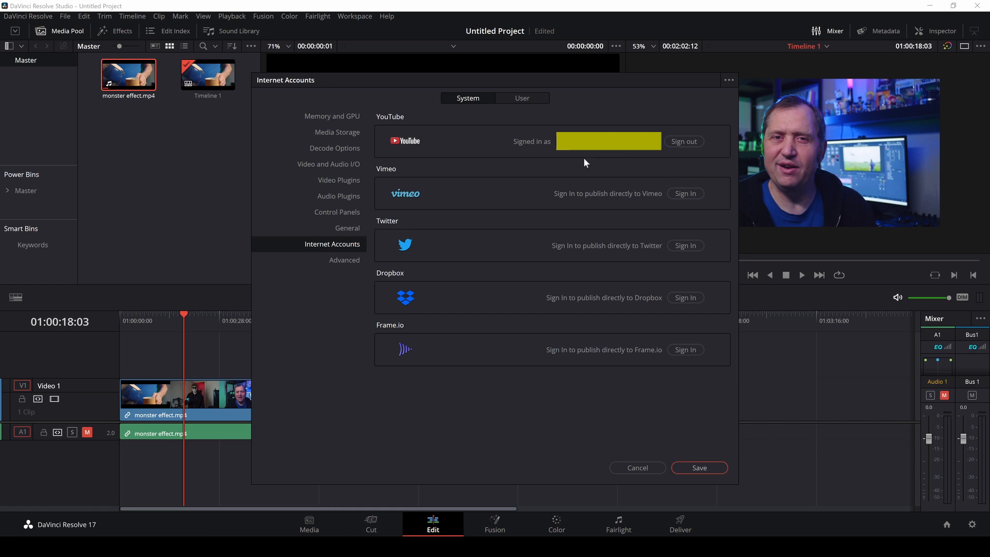
{"action": "mouse_move", "coordinate": [616, 431]}
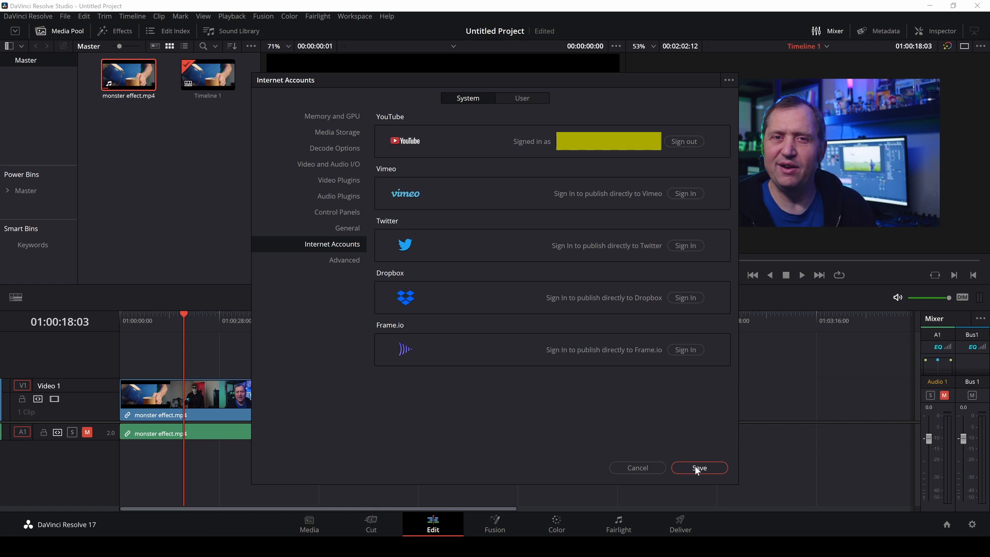
Save the preferences and add four chapter markers along the timeline, the last at 01:01:07:21.
{"action": "left_click", "coordinate": [699, 467]}
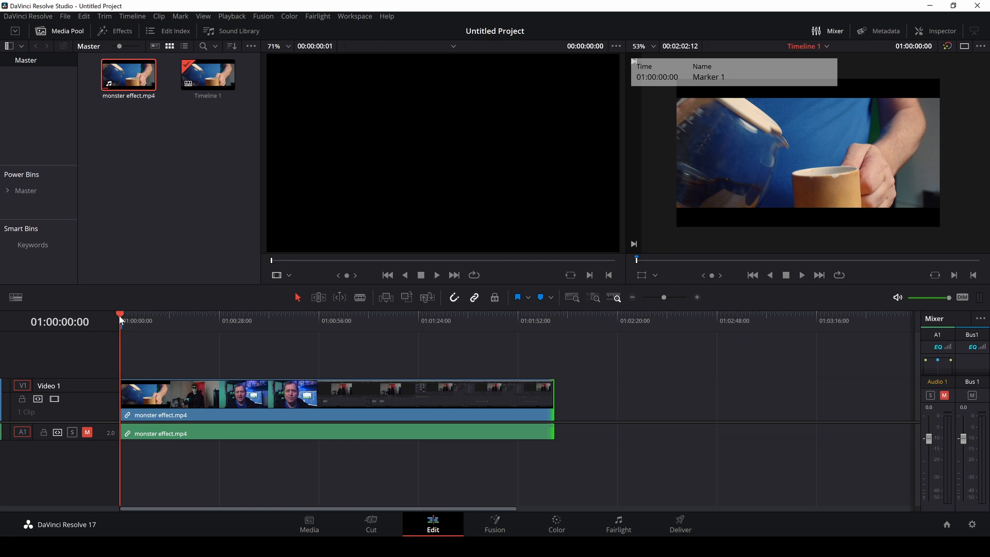
{"action": "left_click", "coordinate": [802, 275]}
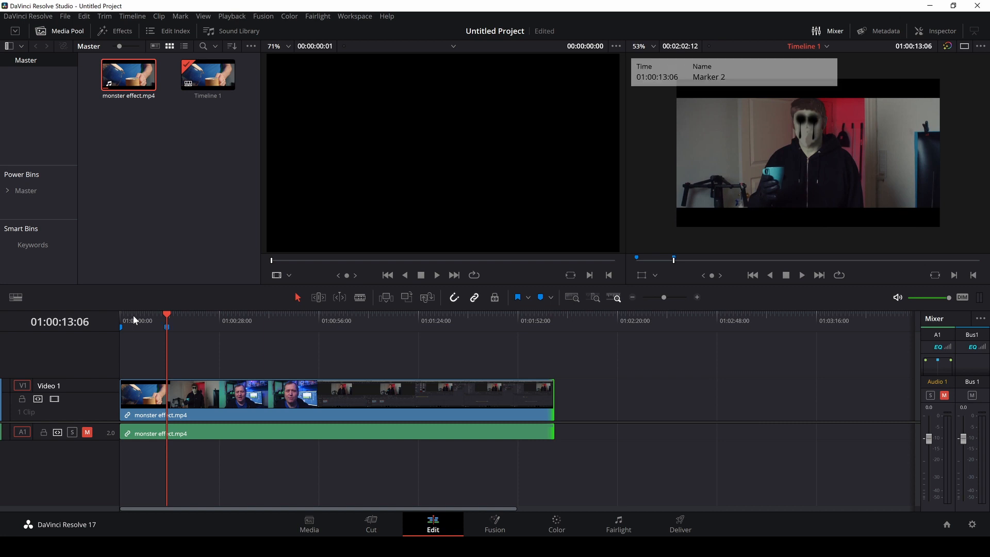
{"action": "left_click", "coordinate": [193, 320]}
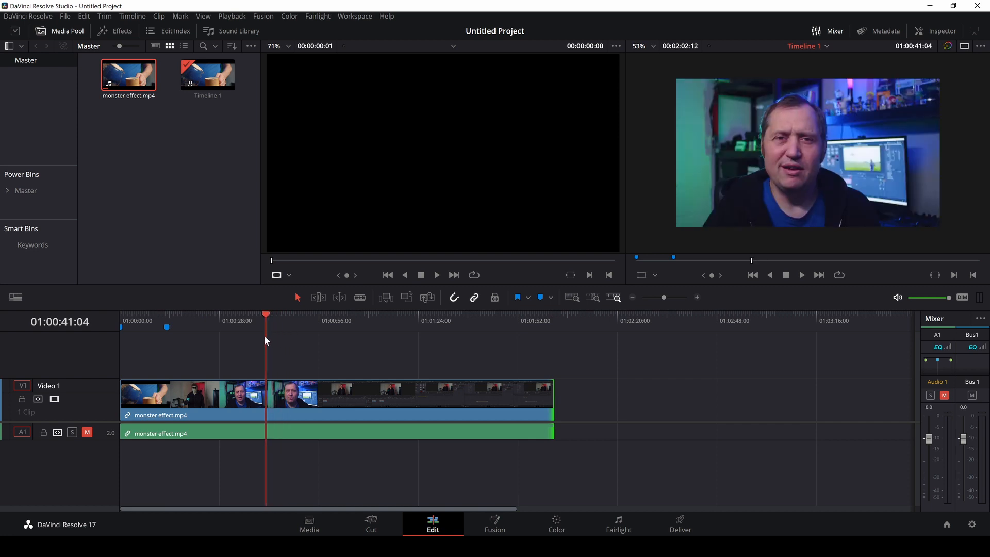
{"action": "left_click", "coordinate": [801, 276]}
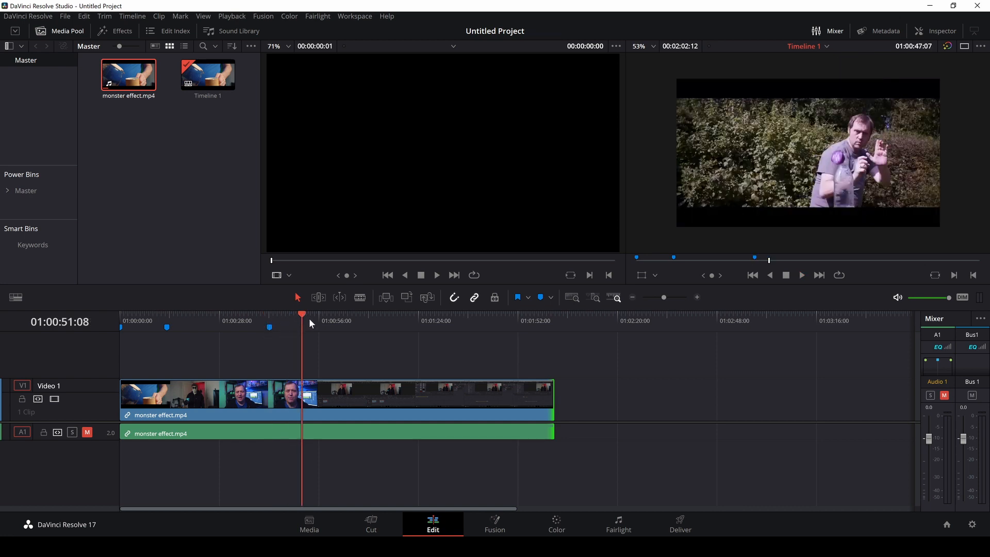
{"action": "left_click", "coordinate": [368, 320]}
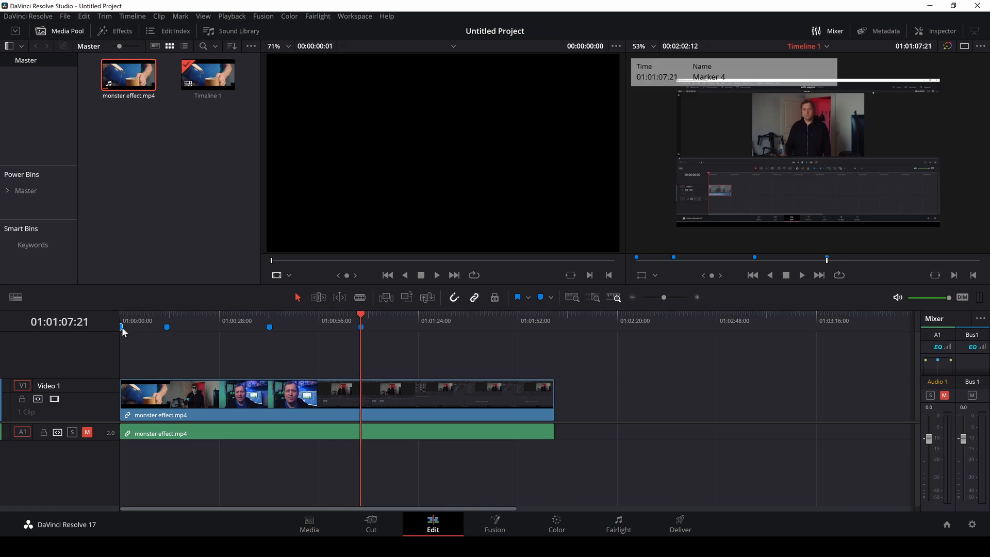
Rename the first marker to 'Film Intro' and the second, at 01:00:13:06, to 'Intro'.
{"action": "double_click", "coordinate": [121, 328]}
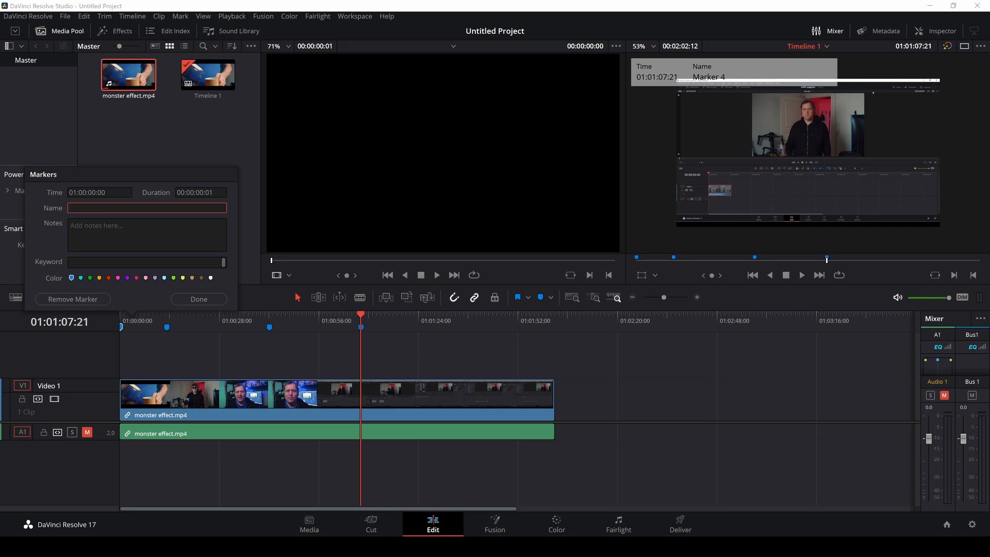
{"action": "type", "text": "Film"}
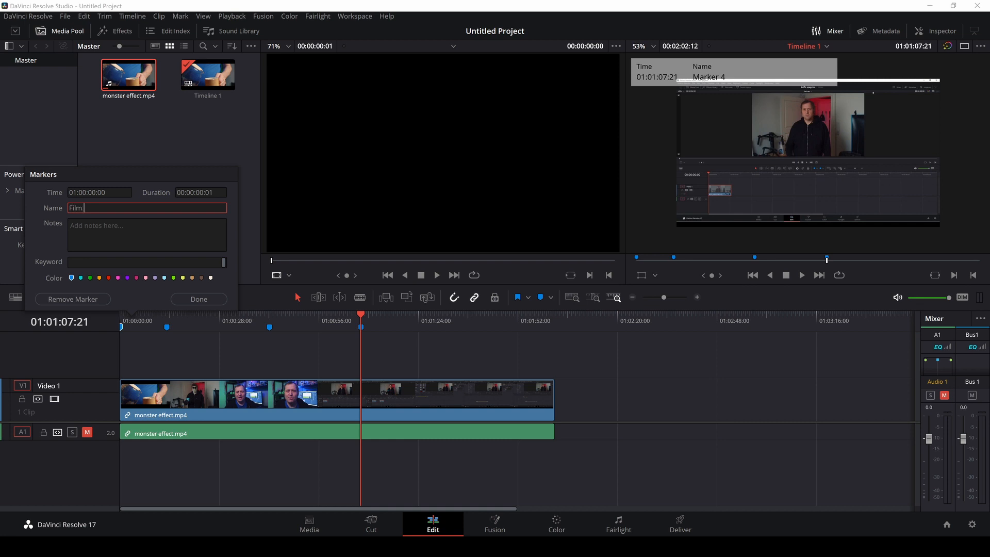
{"action": "type", "text": "Intro"}
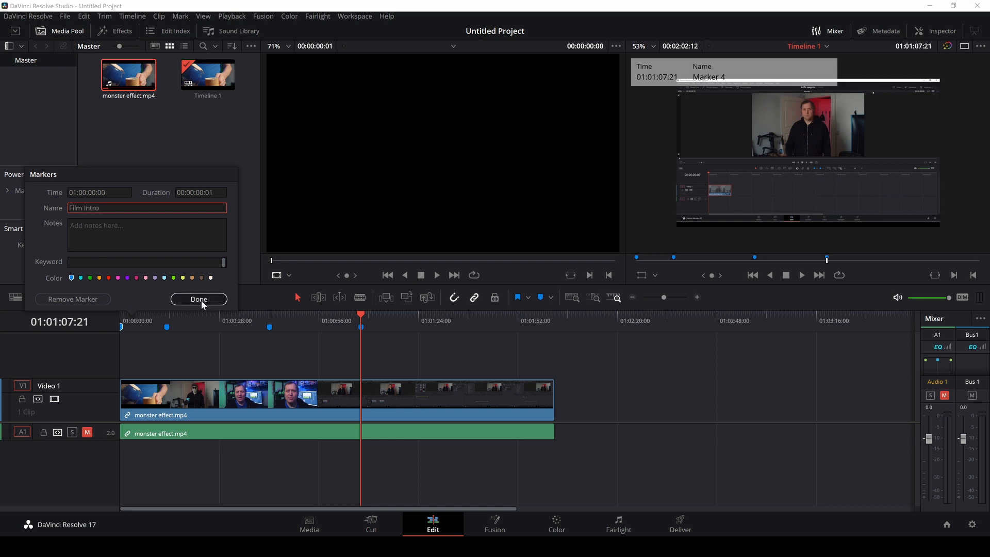
{"action": "left_click", "coordinate": [199, 299]}
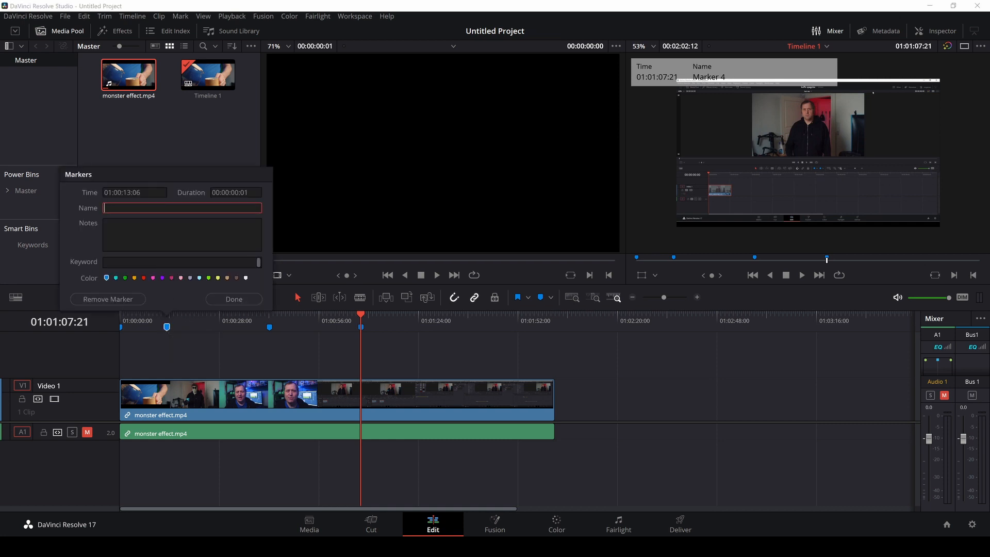
{"action": "type", "text": "Intro"}
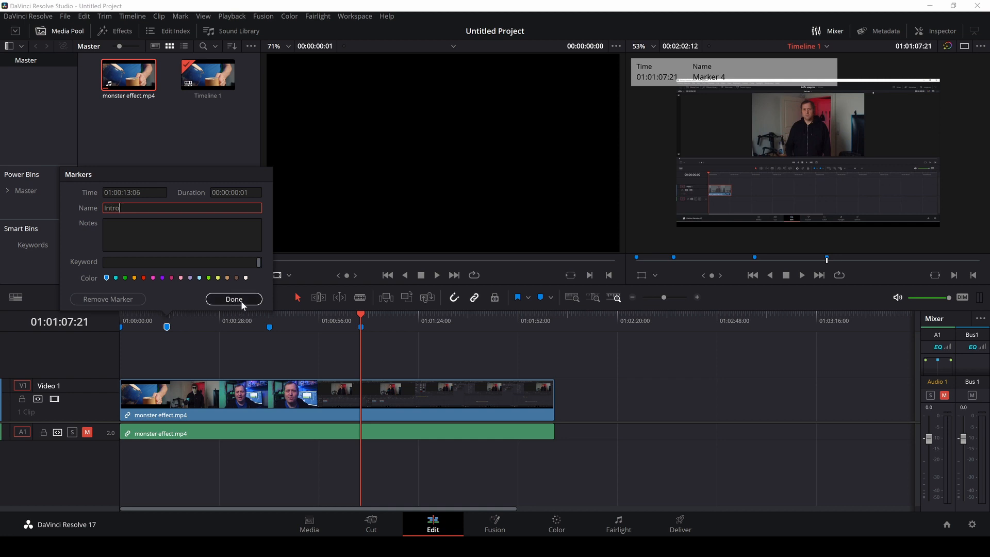
{"action": "left_click", "coordinate": [233, 299]}
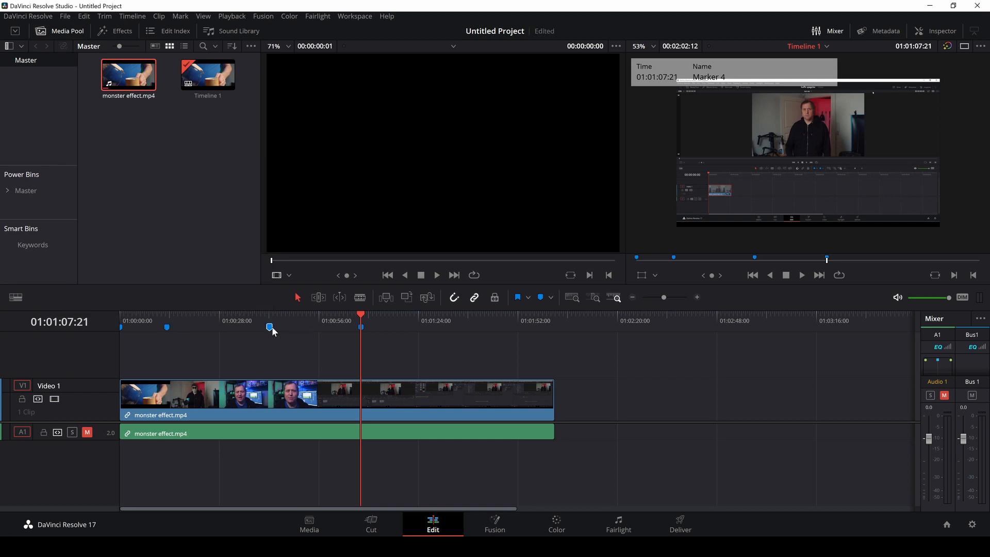
Name the third marker, at 01:00:42:03, 'Information'.
{"action": "double_click", "coordinate": [269, 326]}
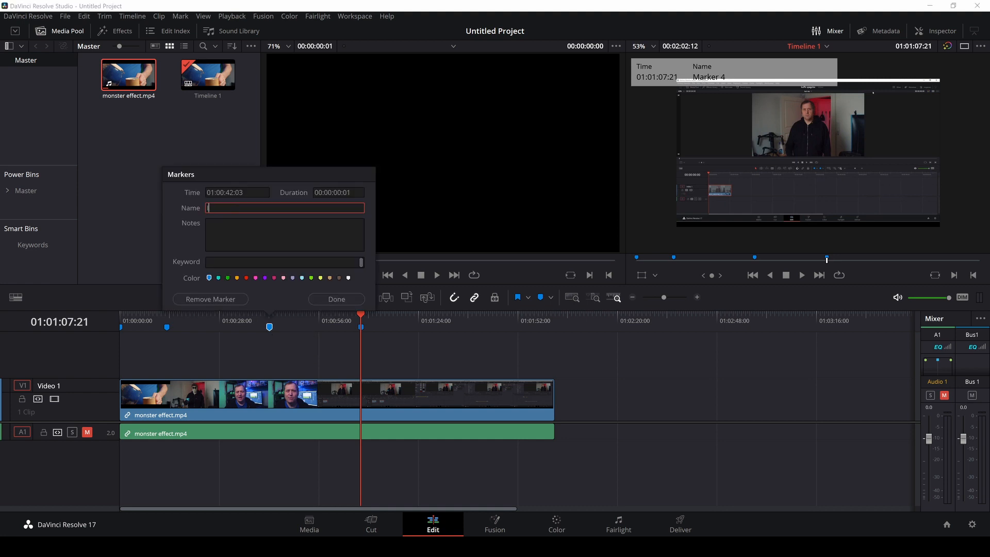
{"action": "type", "text": "Info"}
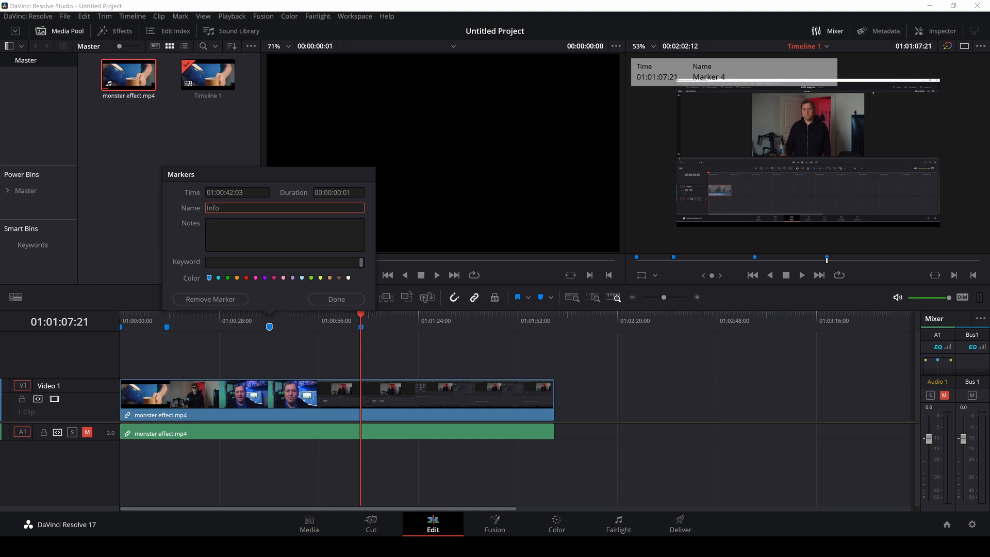
{"action": "type", "text": "mation"}
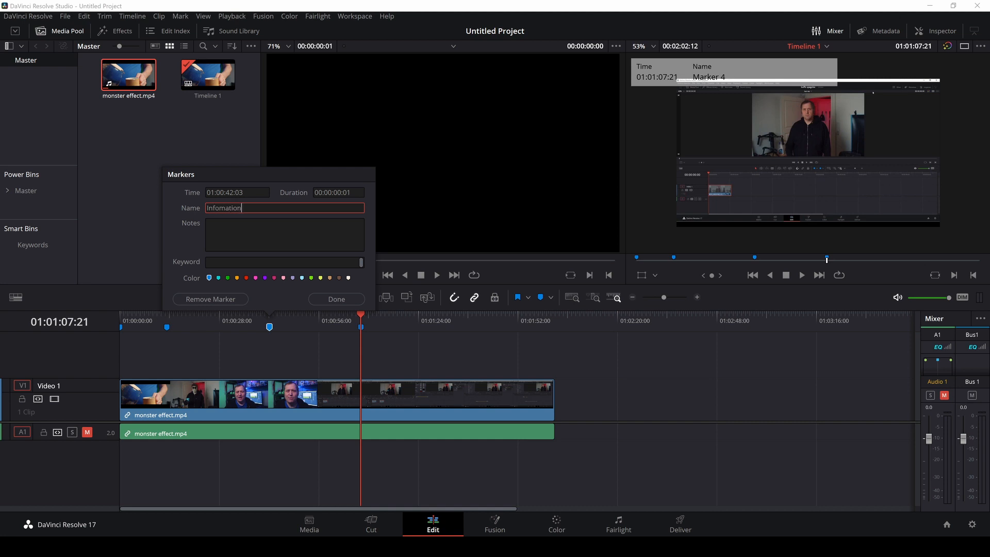
{"action": "left_click", "coordinate": [336, 299]}
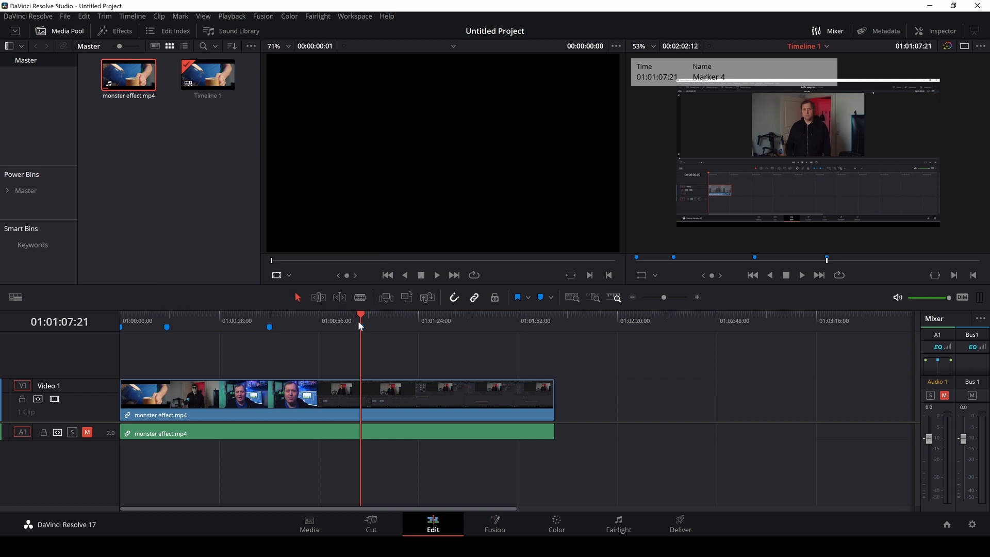
Name the fourth marker, at 01:01:07:21, 'Tutorail'.
{"action": "double_click", "coordinate": [360, 327]}
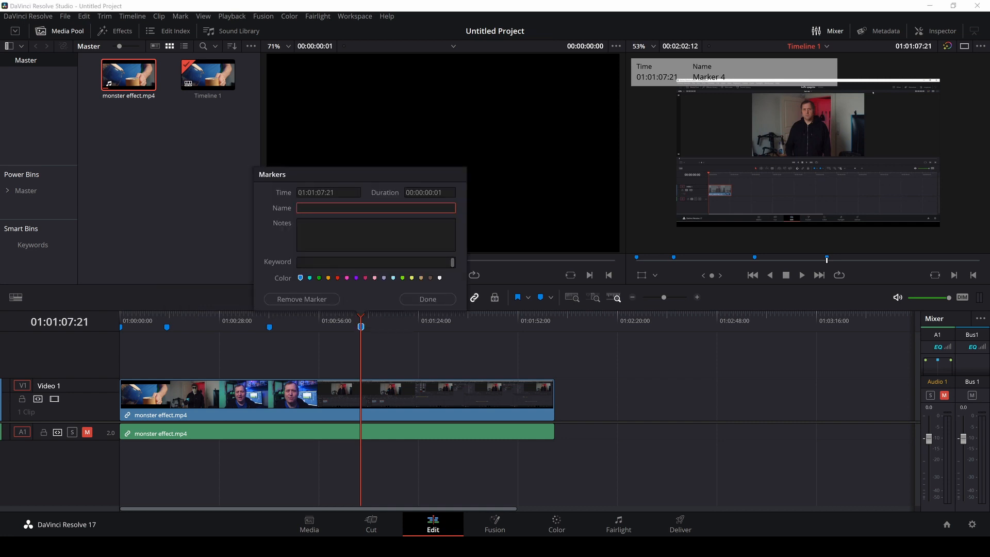
{"action": "type", "text": "Tut"}
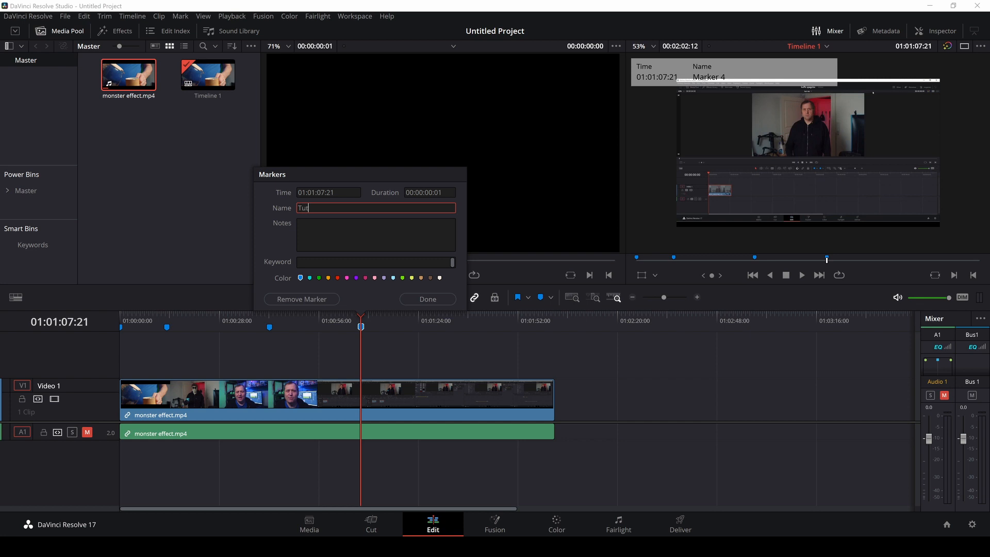
{"action": "type", "text": "orail"}
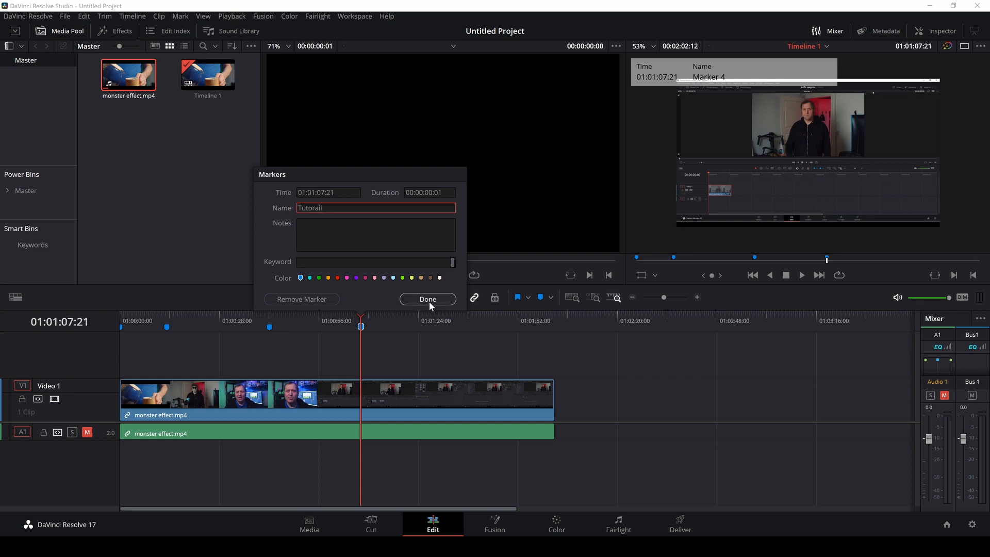
{"action": "left_click", "coordinate": [427, 299]}
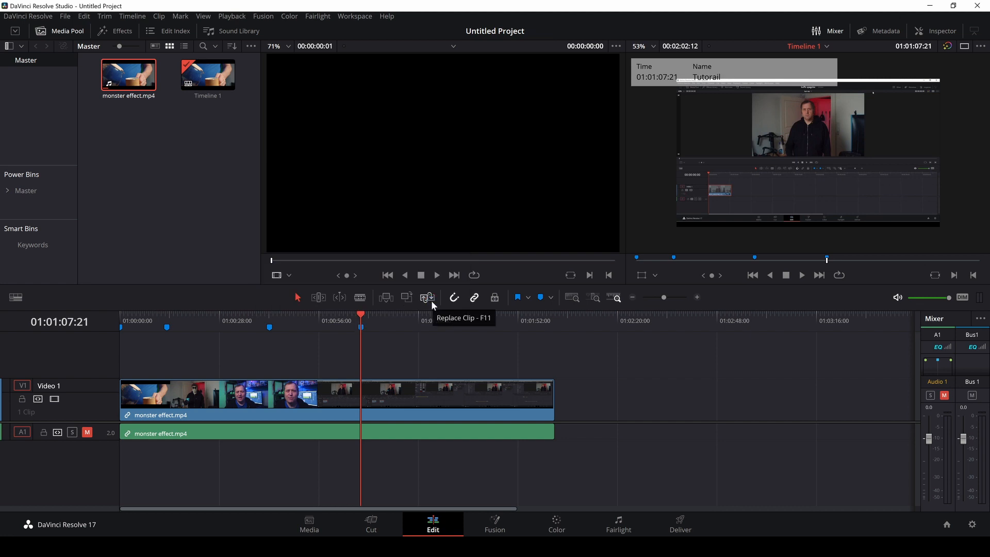
On the Deliver page, load the YouTube render preset and check its 1080p resolution option.
{"action": "left_click", "coordinate": [680, 524]}
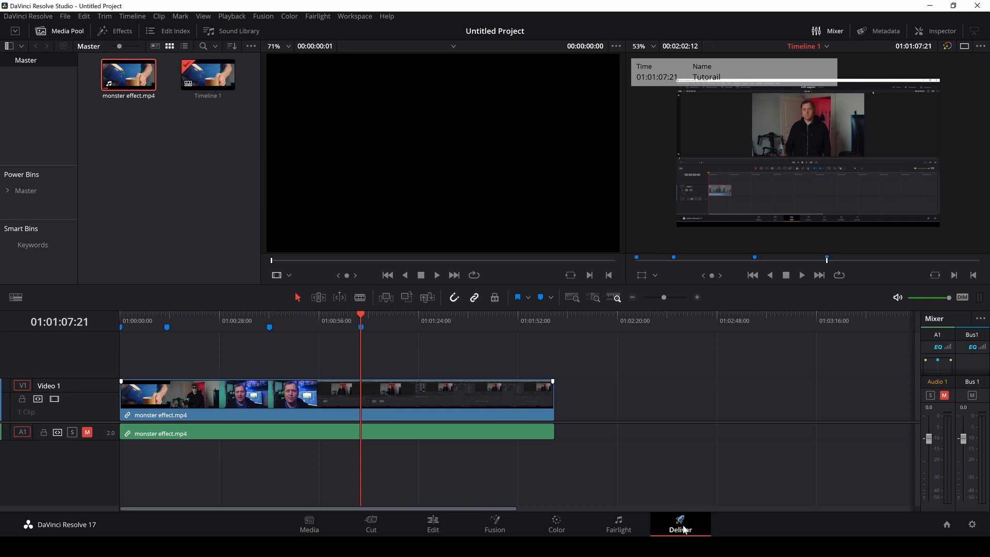
{"action": "left_click", "coordinate": [680, 523]}
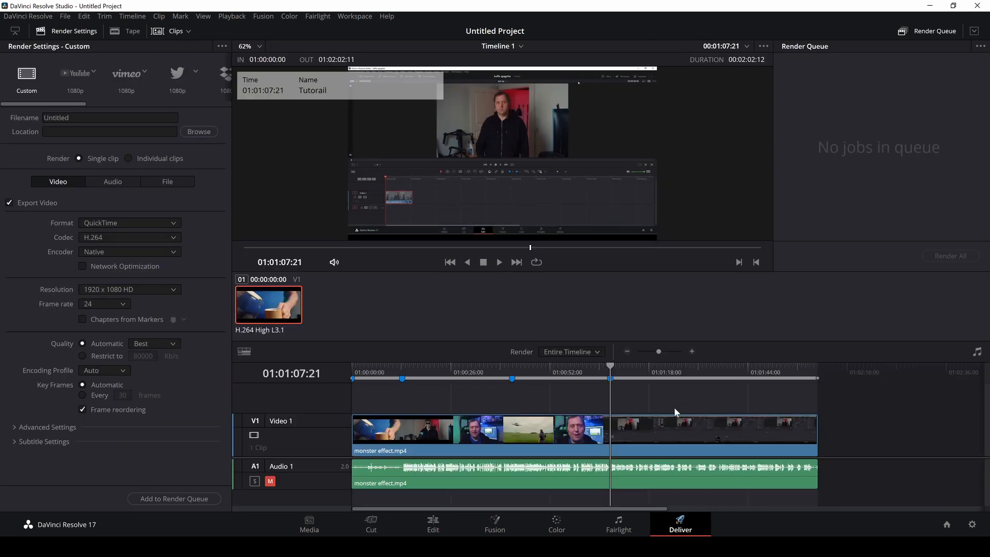
{"action": "mouse_move", "coordinate": [76, 81]}
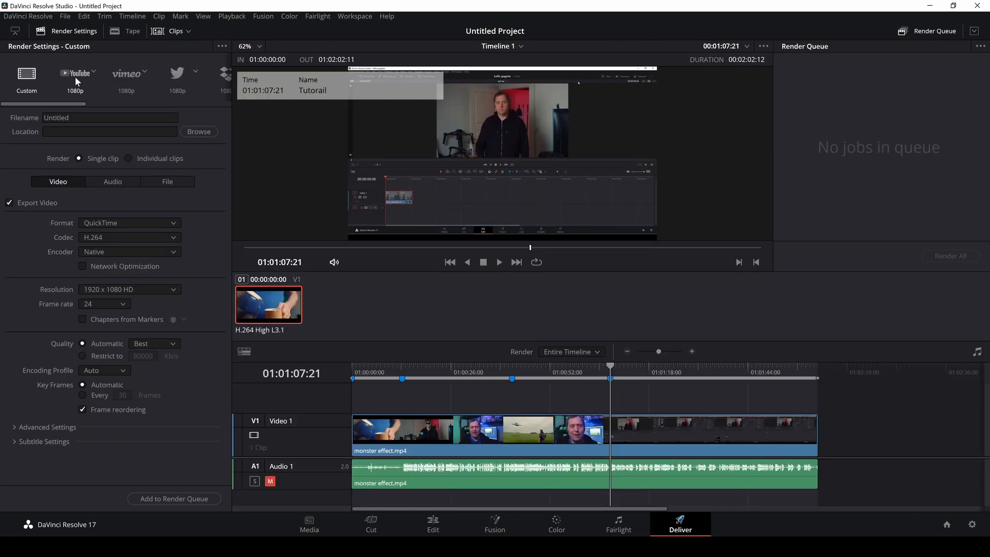
{"action": "left_click", "coordinate": [74, 73]}
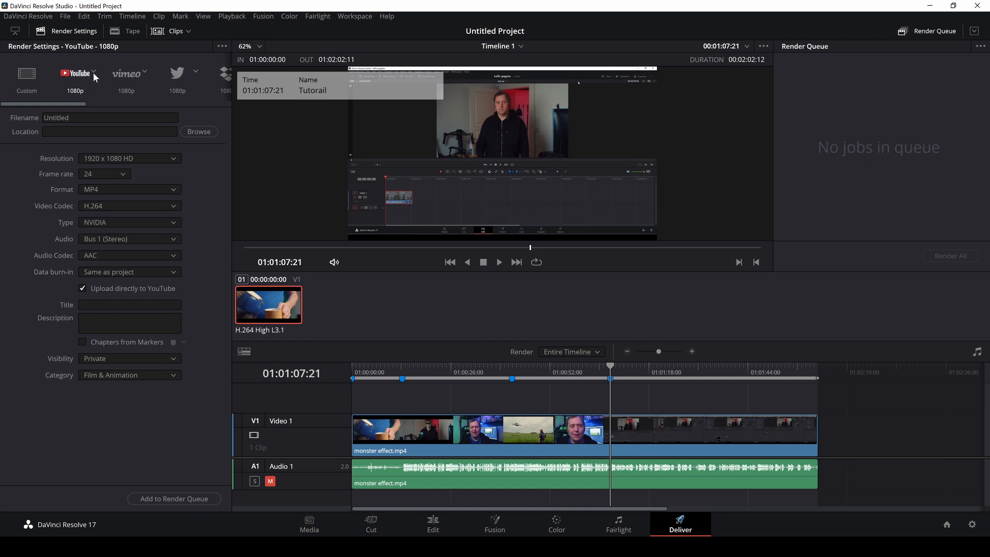
{"action": "left_click", "coordinate": [95, 77]}
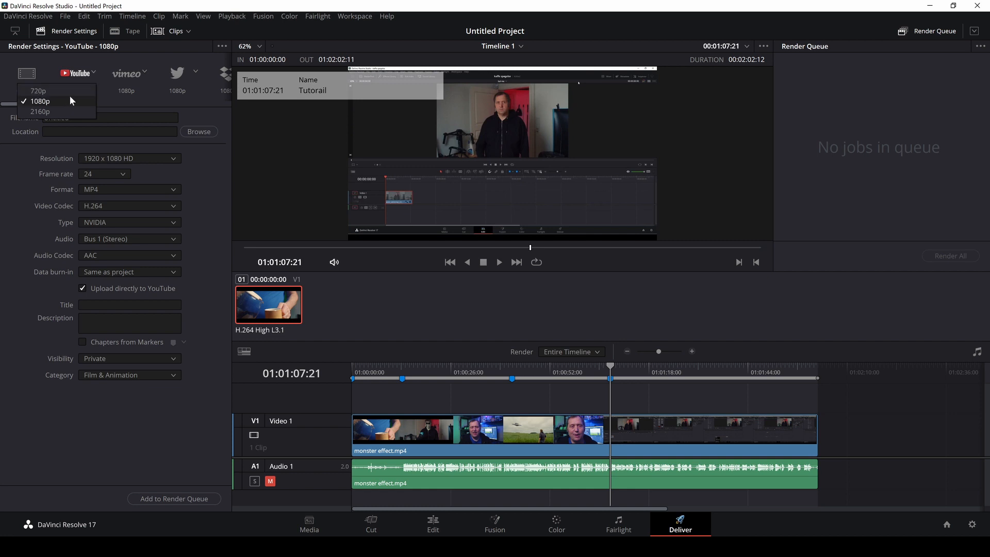
{"action": "mouse_move", "coordinate": [72, 111]}
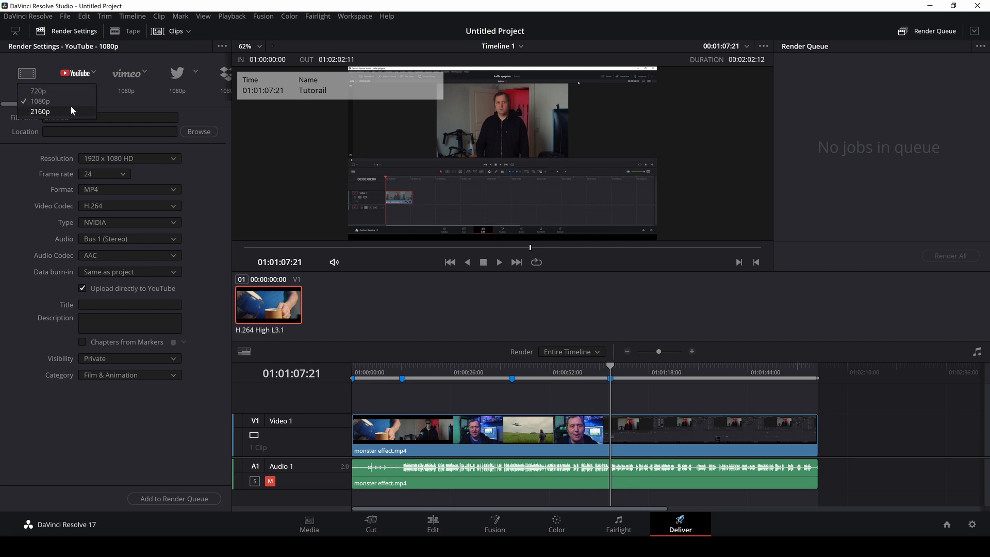
{"action": "mouse_move", "coordinate": [71, 103]}
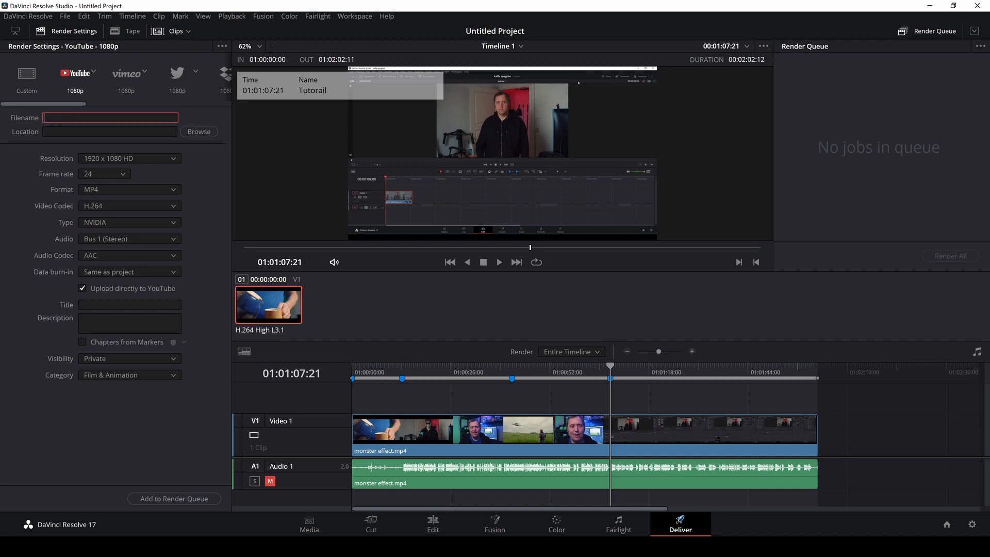
Set the render filename to 'Youtube test' with the Desktop as its destination.
{"action": "type", "text": "Youtube test"}
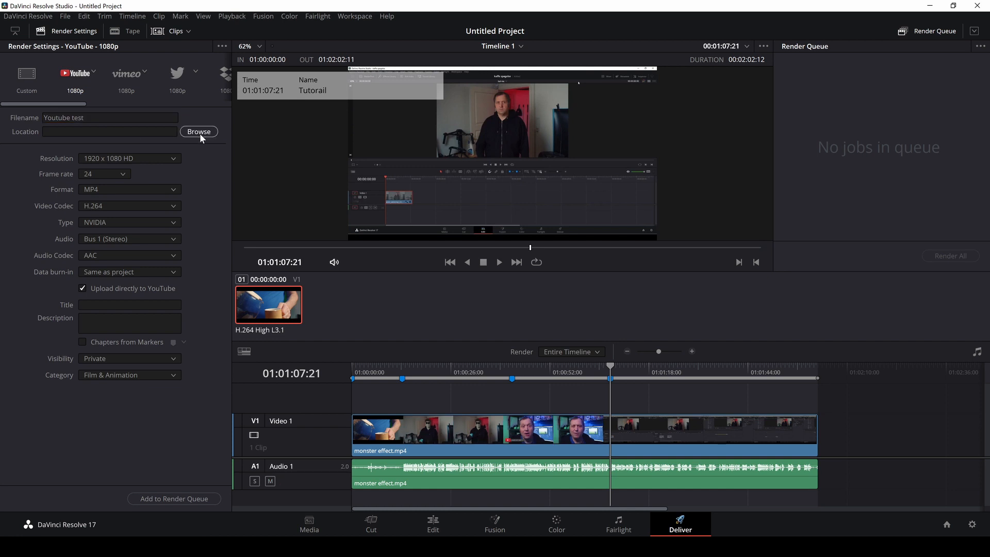
{"action": "left_click", "coordinate": [198, 131]}
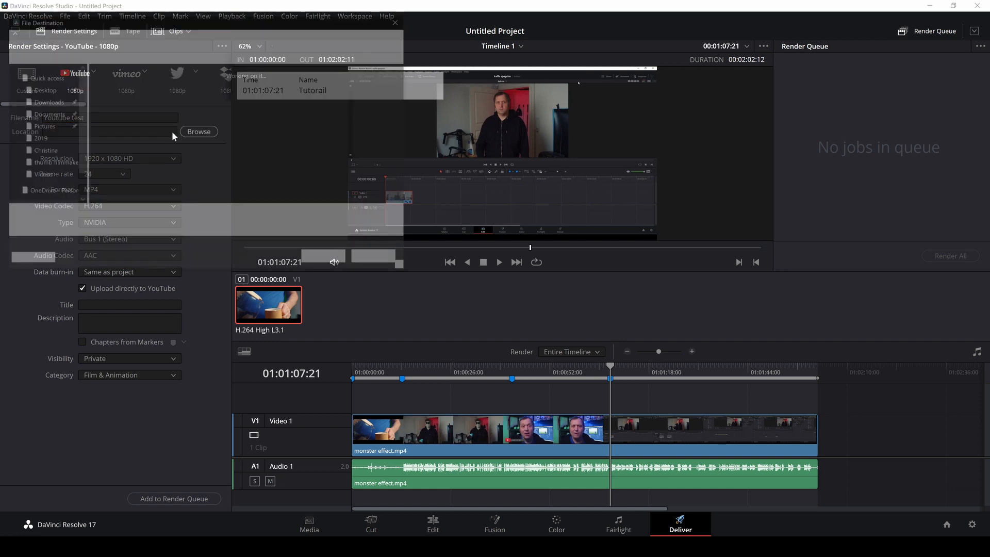
{"action": "left_click", "coordinate": [199, 131]}
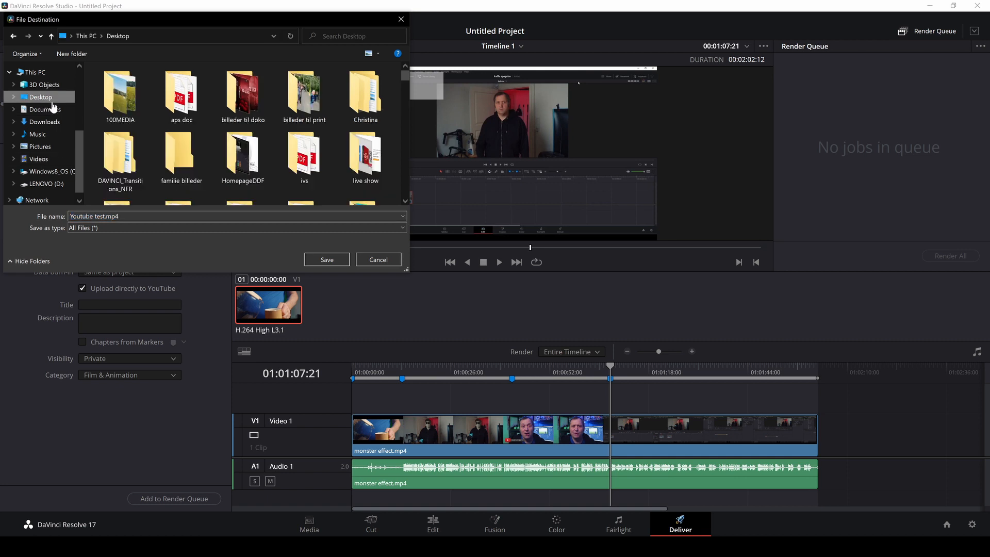
{"action": "left_click", "coordinate": [327, 259]}
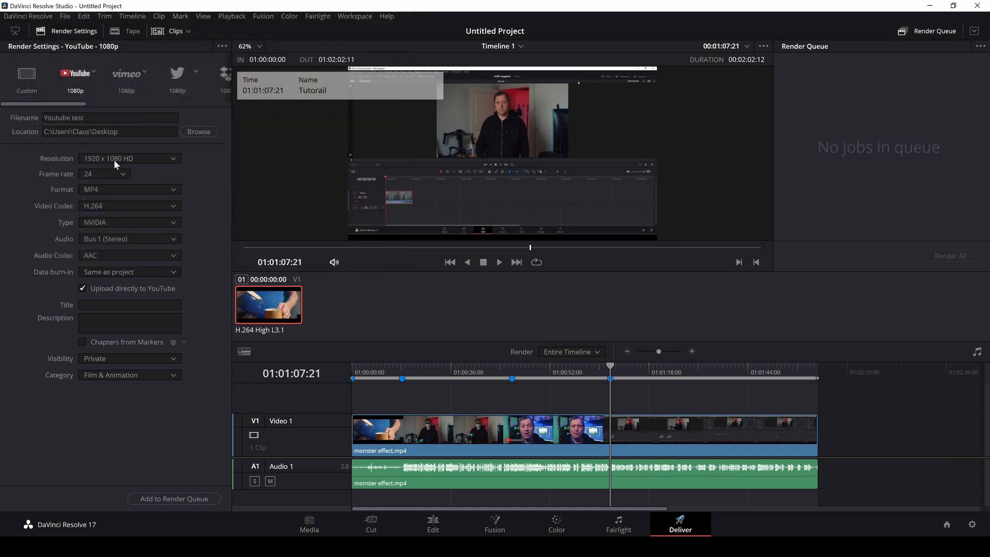
{"action": "mouse_move", "coordinate": [181, 281]}
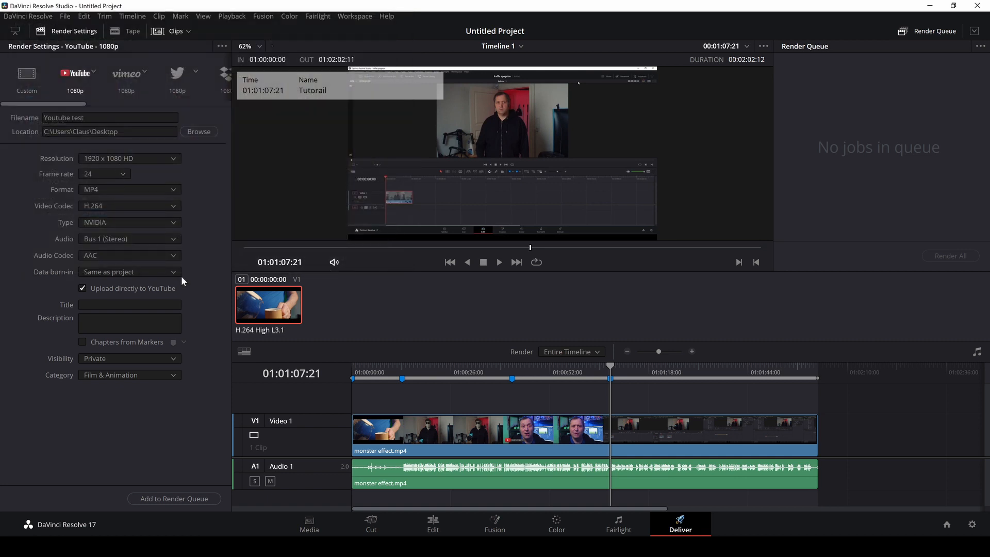
{"action": "mouse_move", "coordinate": [133, 249]}
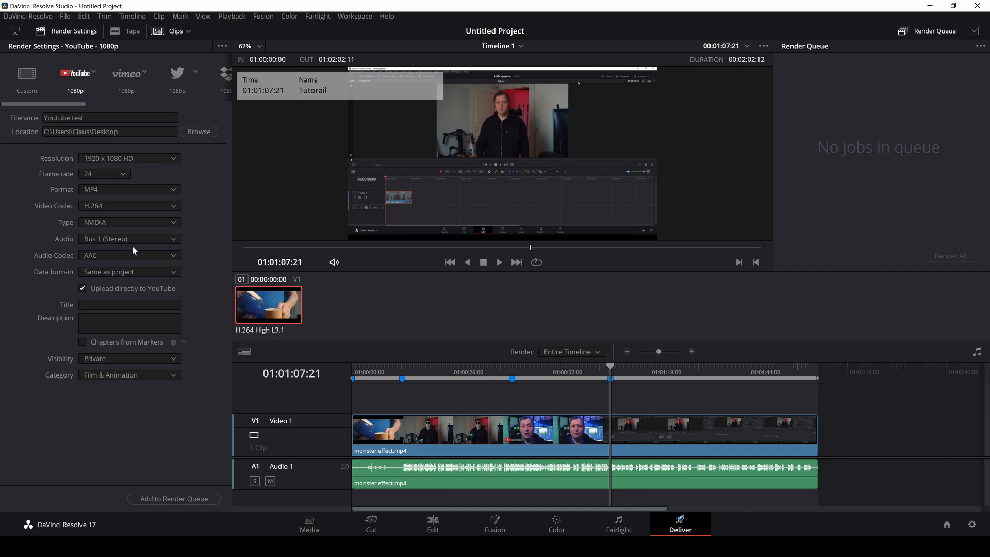
{"action": "mouse_move", "coordinate": [67, 307]}
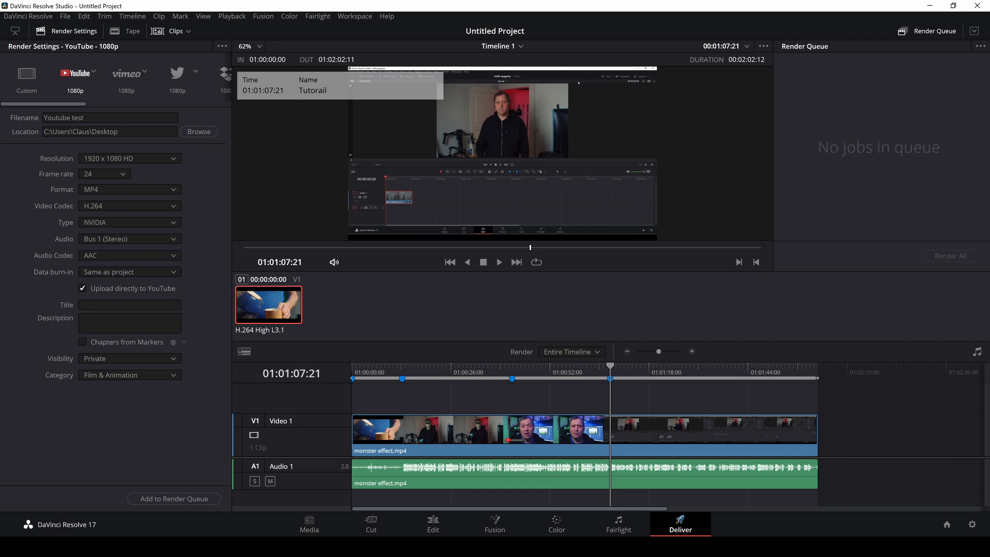
Enter 'Youtube test' as the YouTube video title.
{"action": "left_click", "coordinate": [130, 305]}
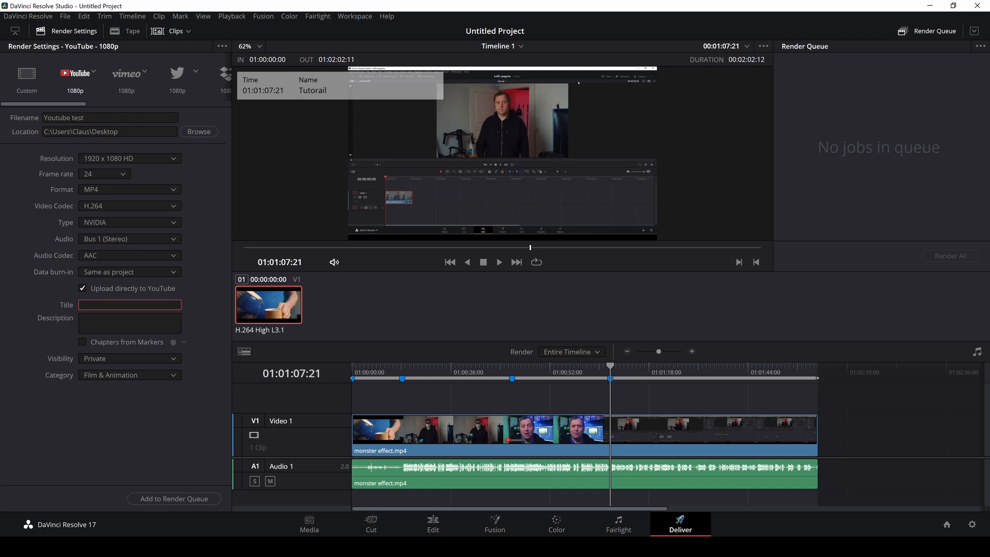
{"action": "type", "text": "You"}
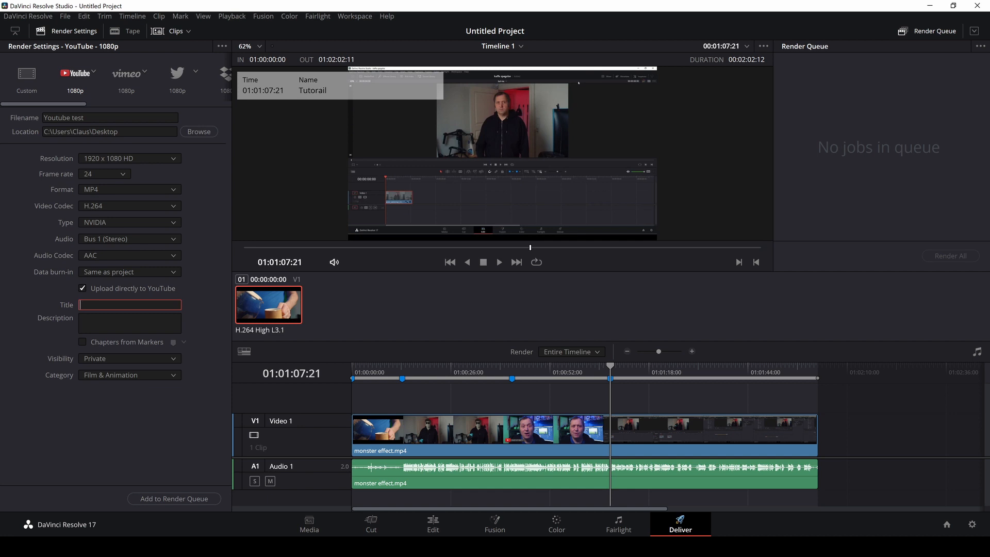
{"action": "type", "text": "Youtube t"}
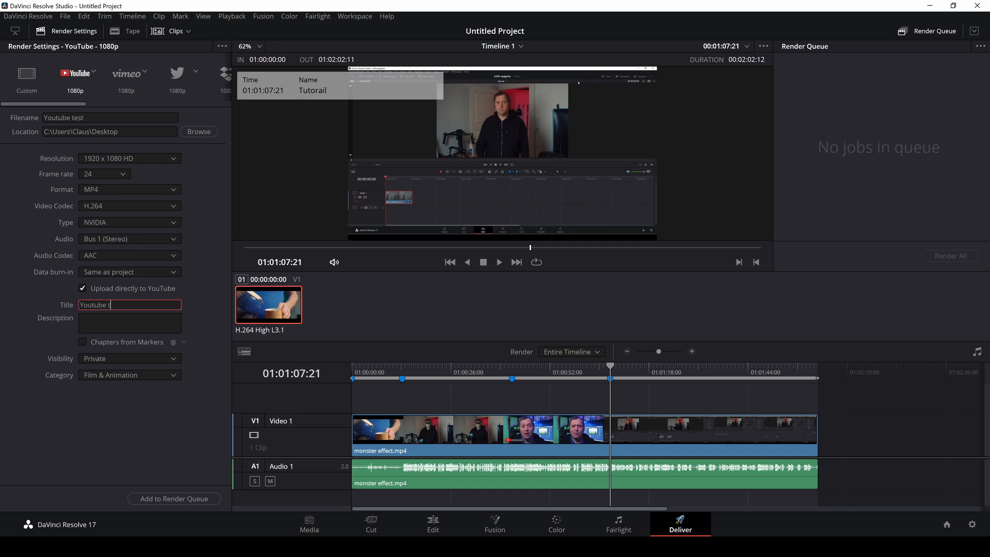
{"action": "type", "text": "est"}
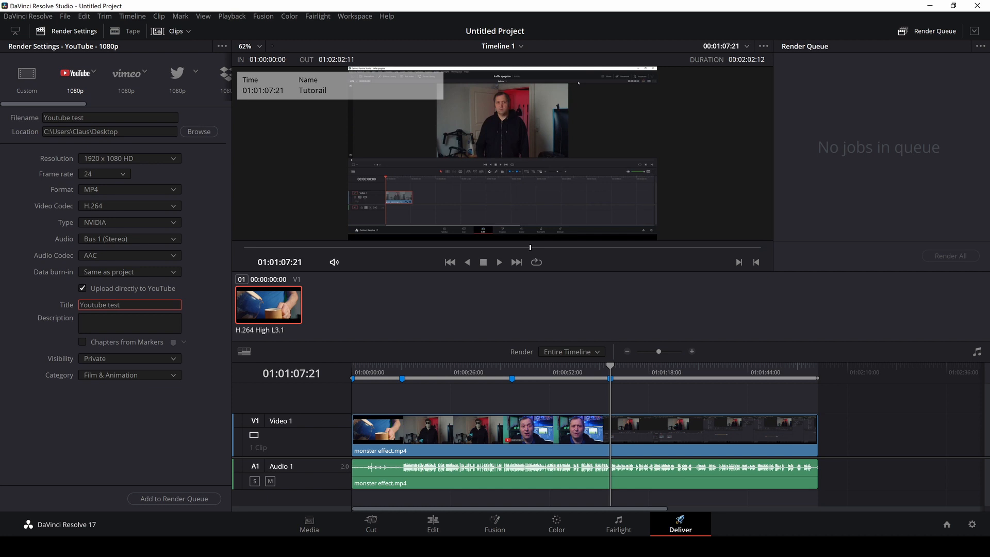
Enter 'Her is a test' as the YouTube video description.
{"action": "left_click", "coordinate": [130, 322]}
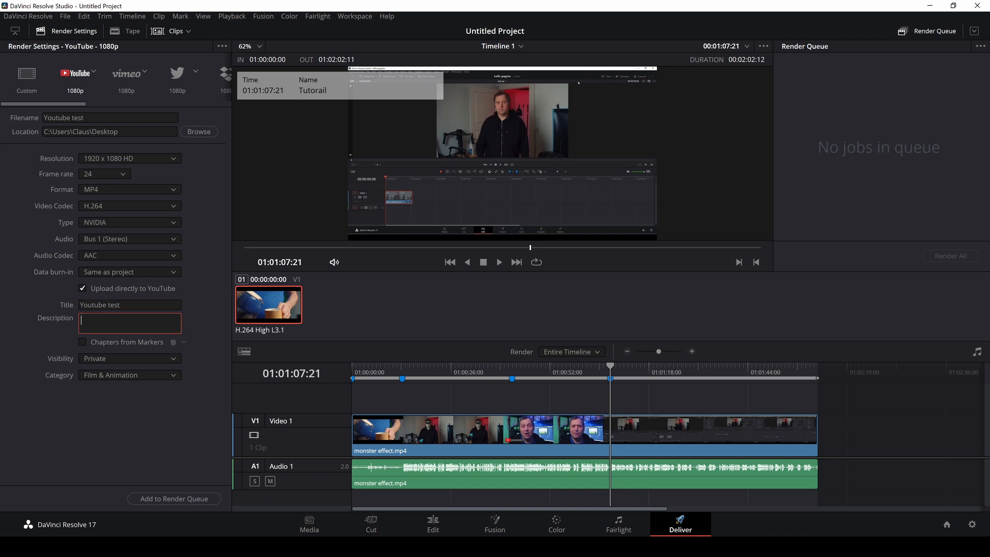
{"action": "type", "text": "H"}
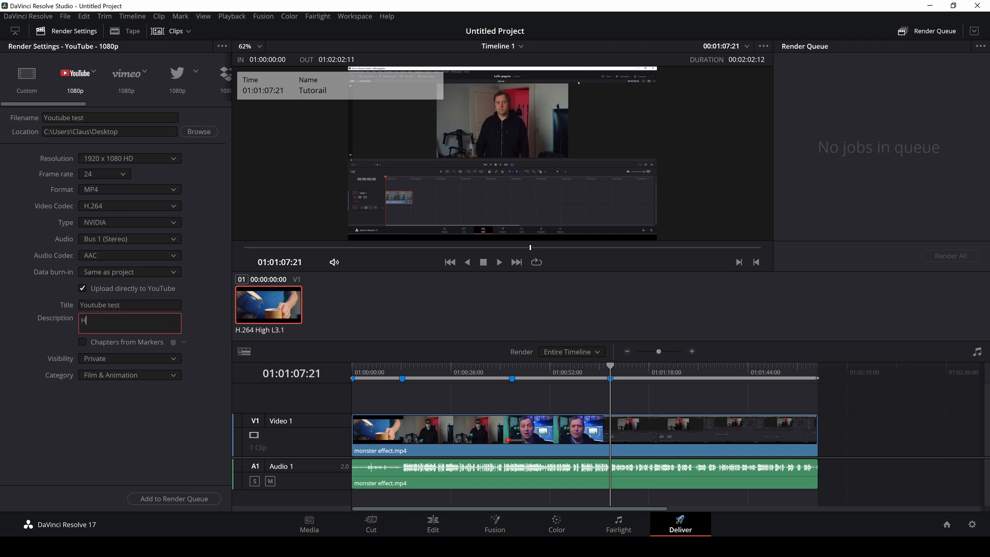
{"action": "type", "text": "er is a"}
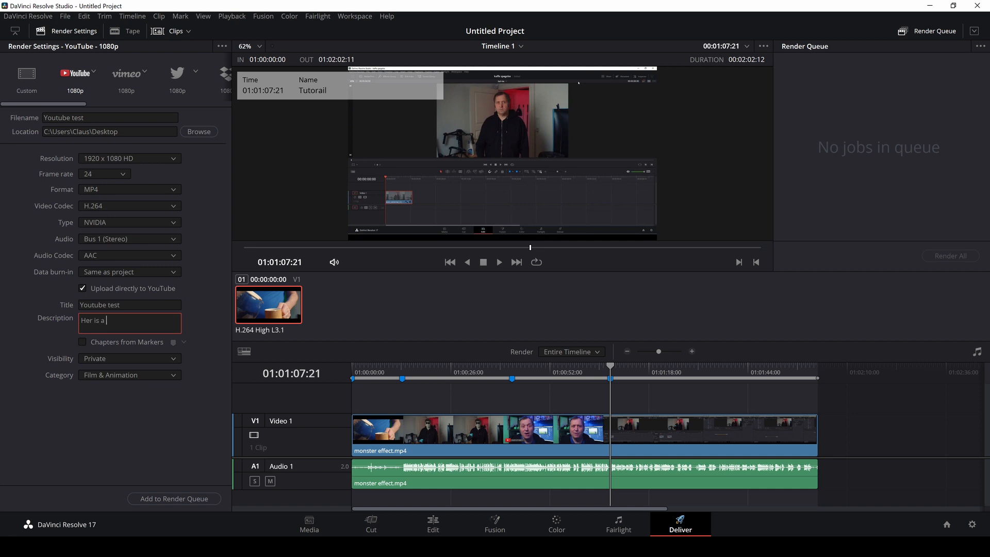
{"action": "type", "text": "test"}
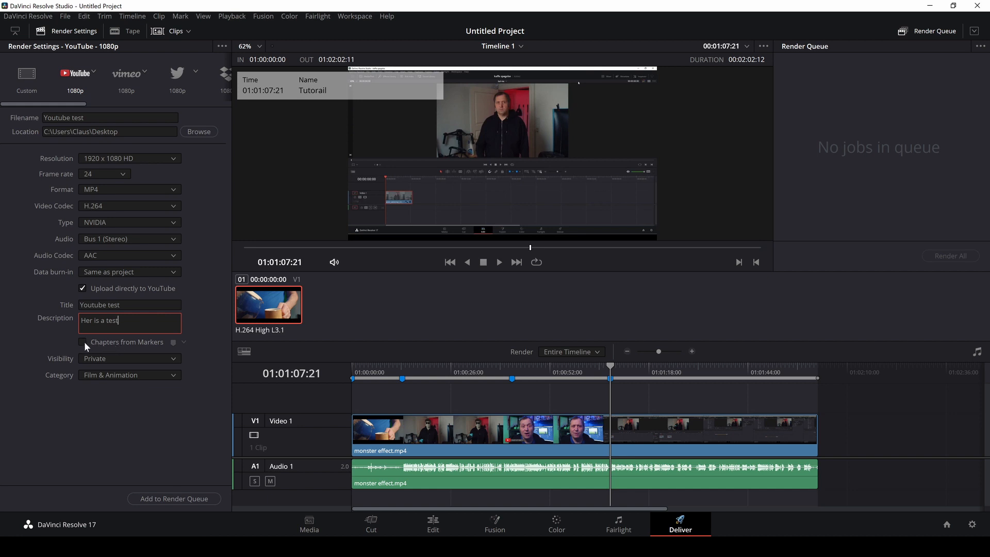
Enable the Chapters from Markers option in the YouTube settings.
{"action": "left_click", "coordinate": [83, 342]}
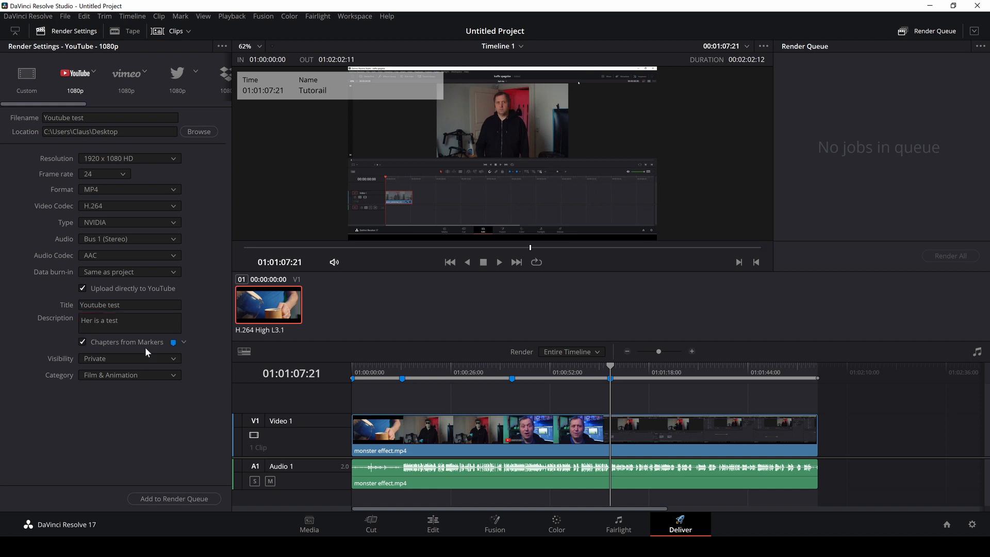
{"action": "mouse_move", "coordinate": [175, 348]}
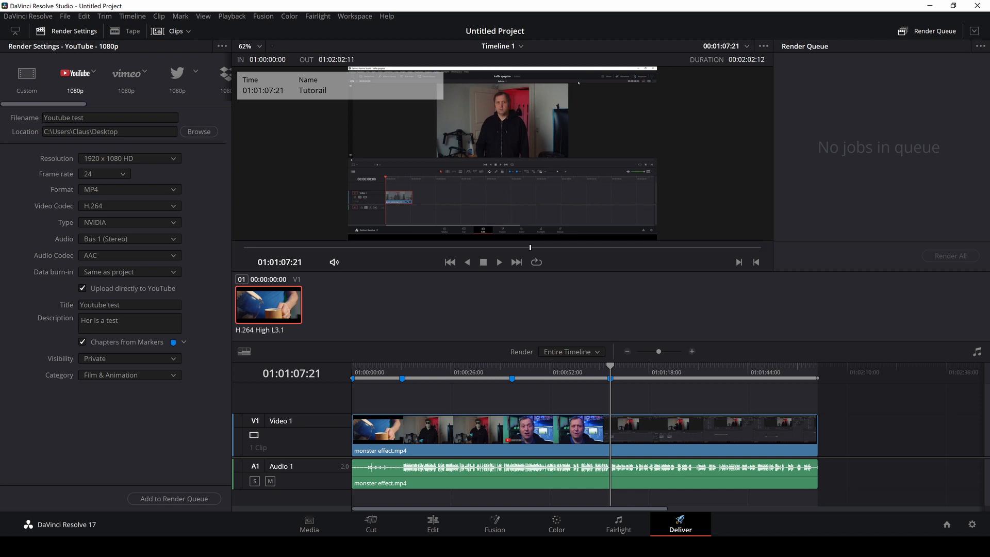
{"action": "mouse_move", "coordinate": [150, 461]}
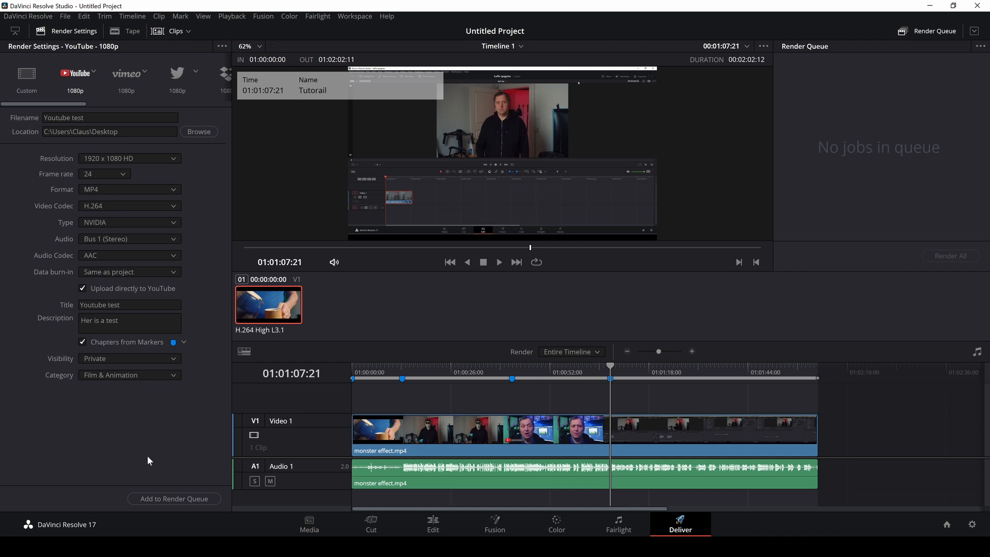
Add the 'Youtube test' job to the render queue and render it.
{"action": "left_click", "coordinate": [174, 499]}
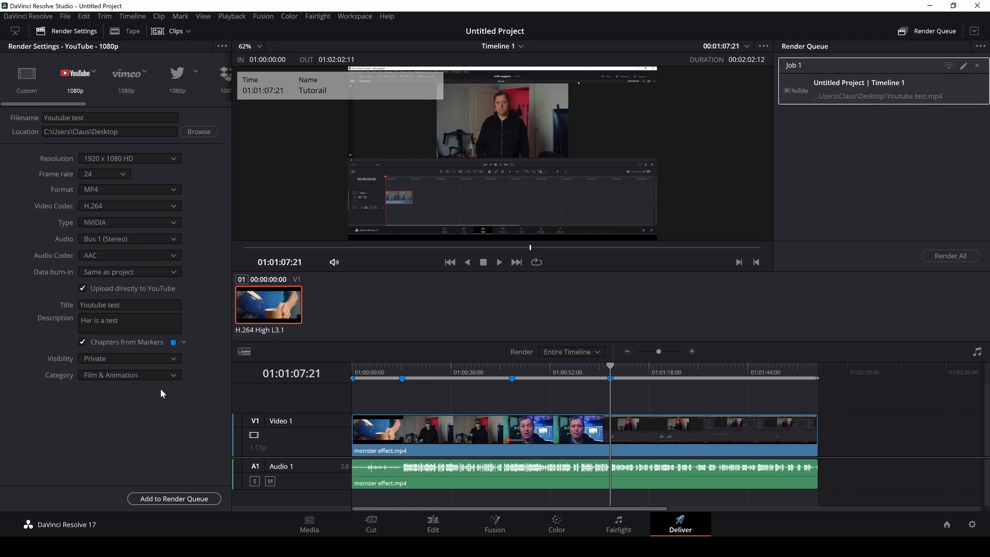
{"action": "left_click", "coordinate": [949, 256]}
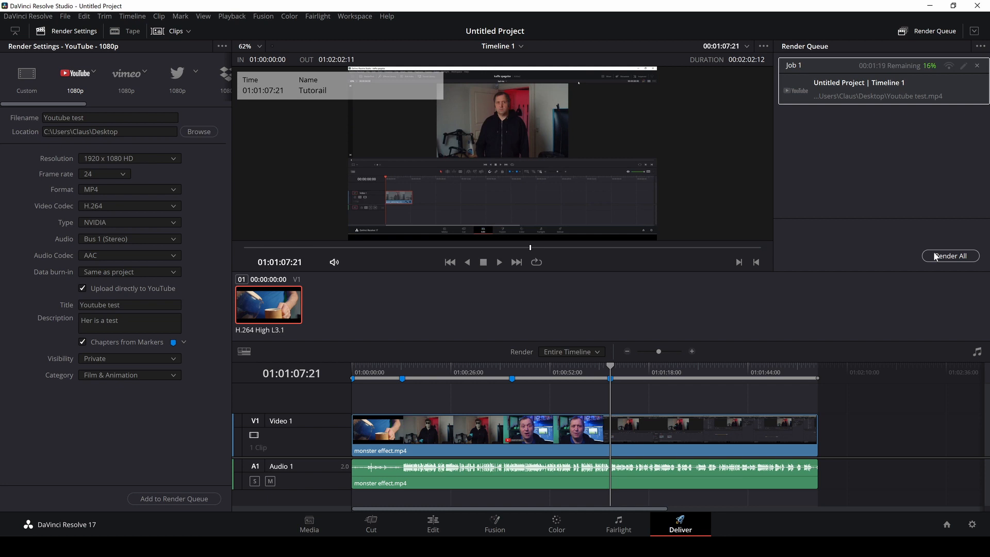
{"action": "mouse_move", "coordinate": [401, 391]}
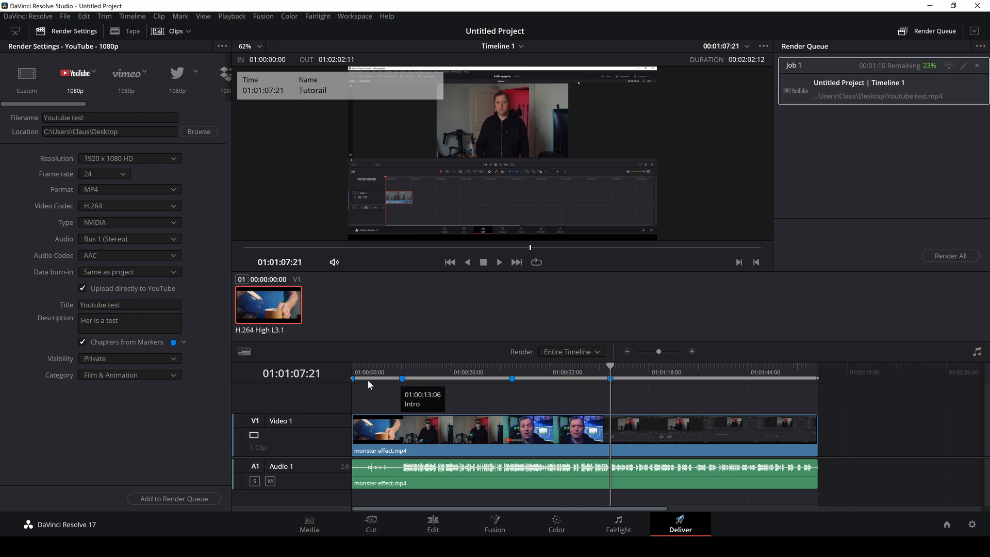
{"action": "mouse_move", "coordinate": [413, 384]}
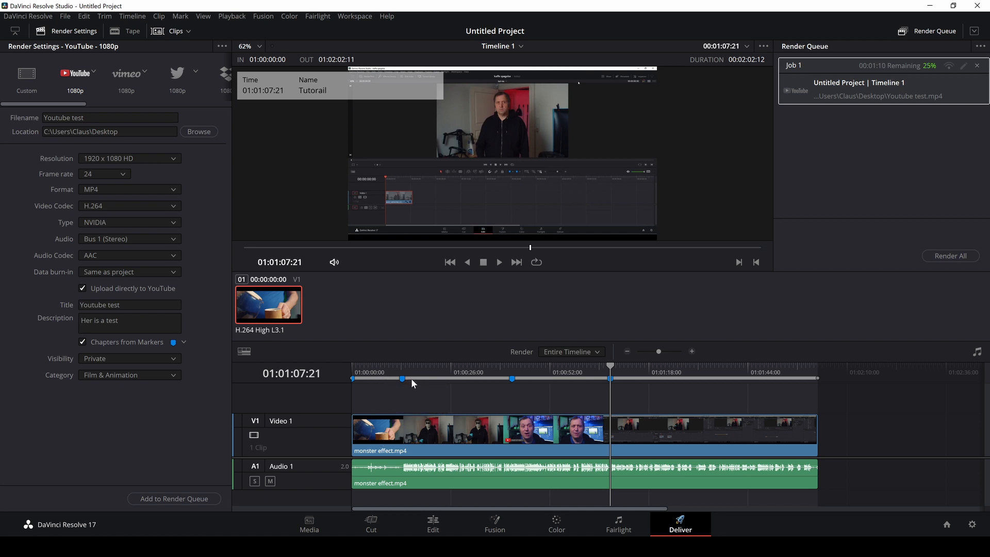